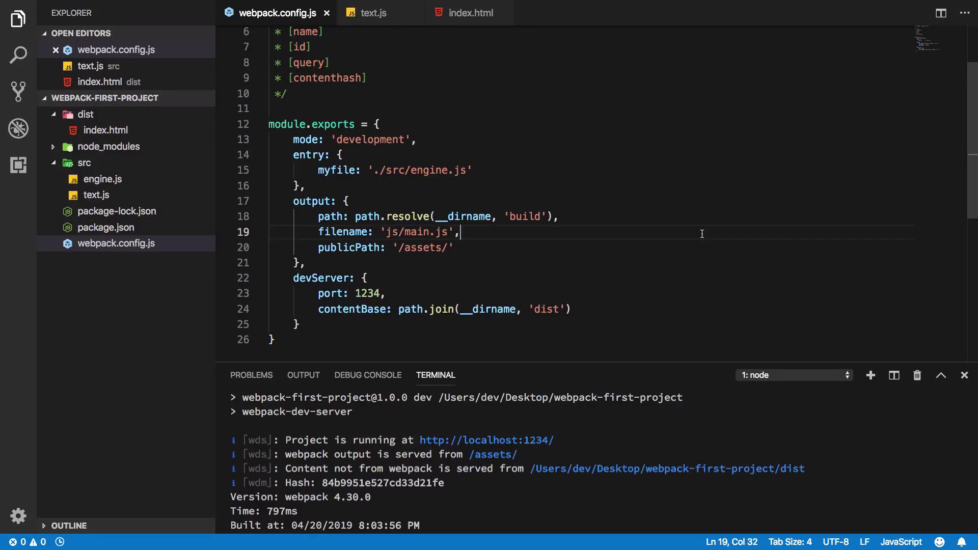
mouse_move(465, 531)
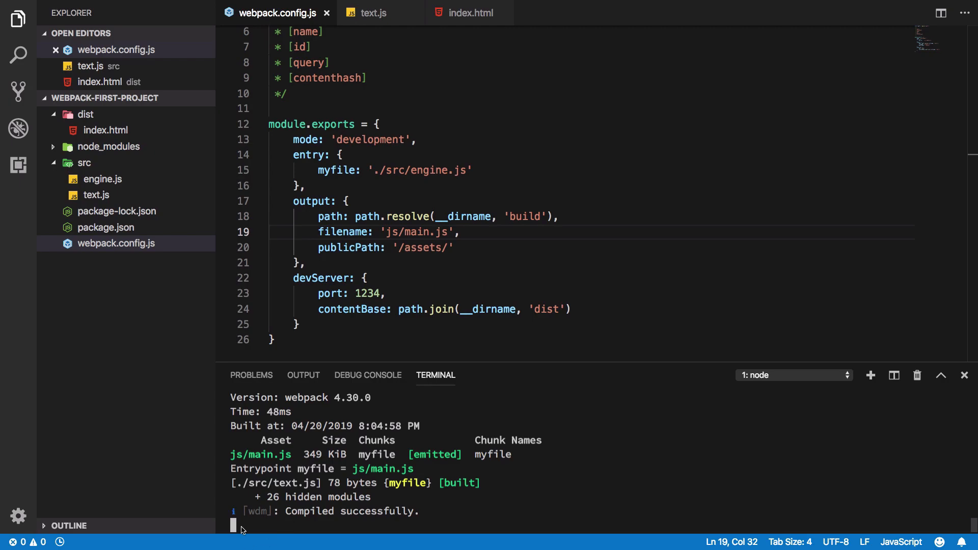
mouse_move(374, 12)
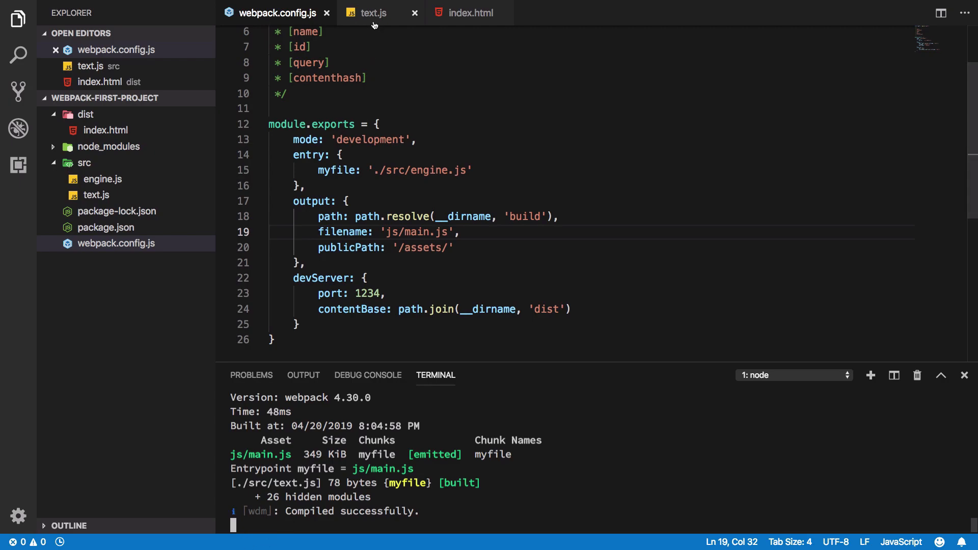
Step: Edit the Hello world string in text.js to trigger a recompile, then return to webpack.config.js
left_click(373, 12)
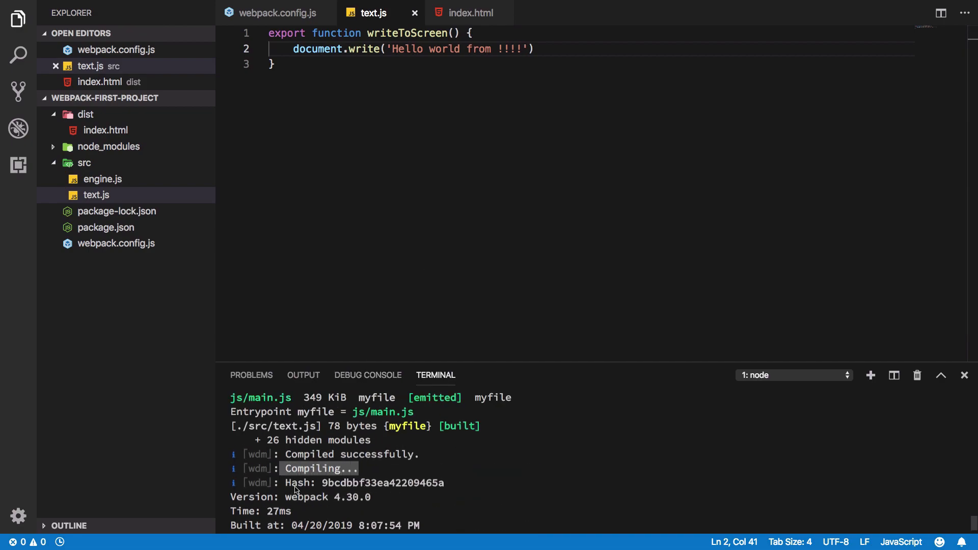
scroll("down", 3)
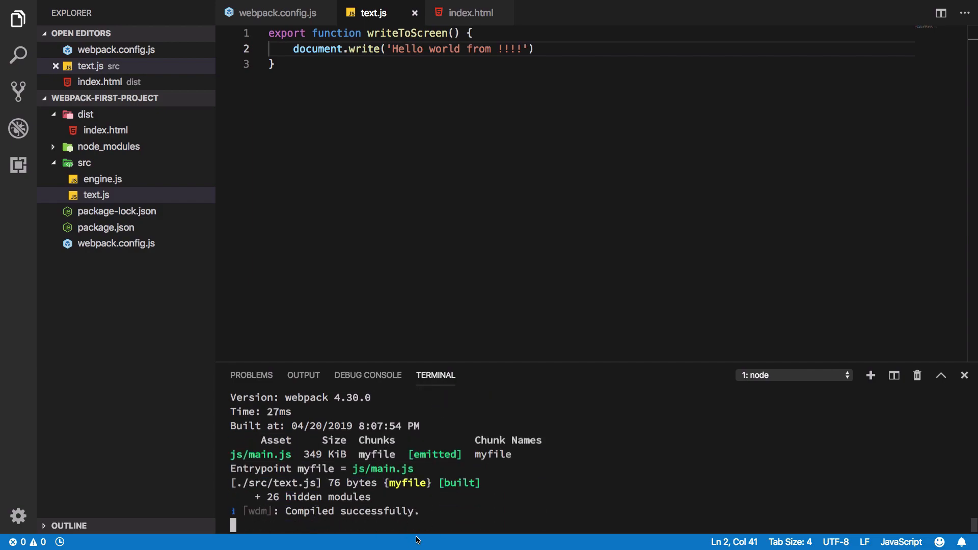
mouse_move(396, 444)
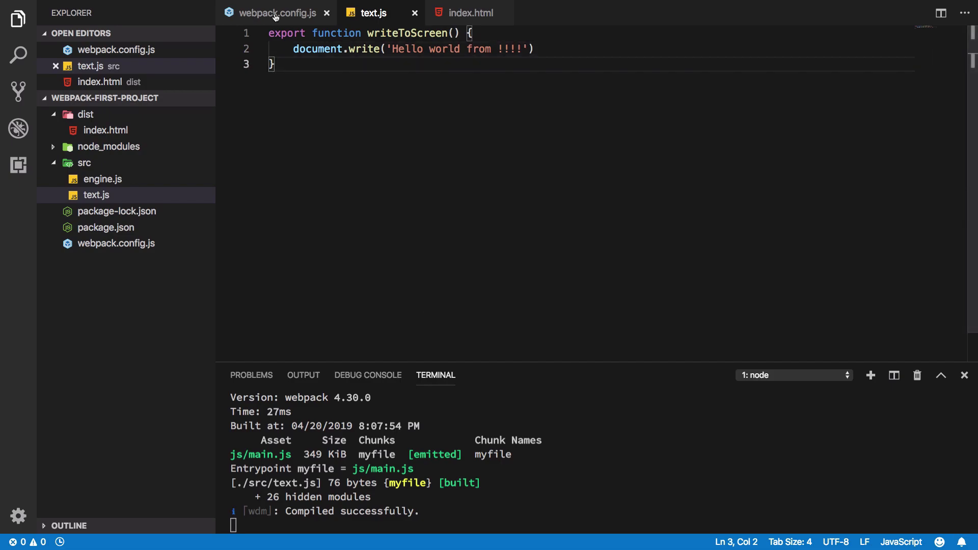
left_click(278, 12)
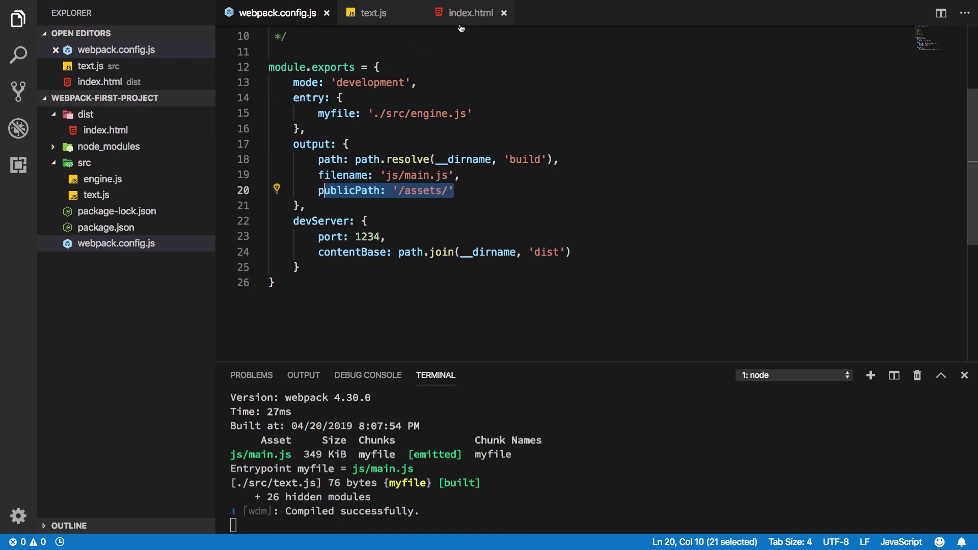
Step: Inspect the /assets/js/main.js script src in index.html, then close it and return to webpack.config.js
left_click(469, 13)
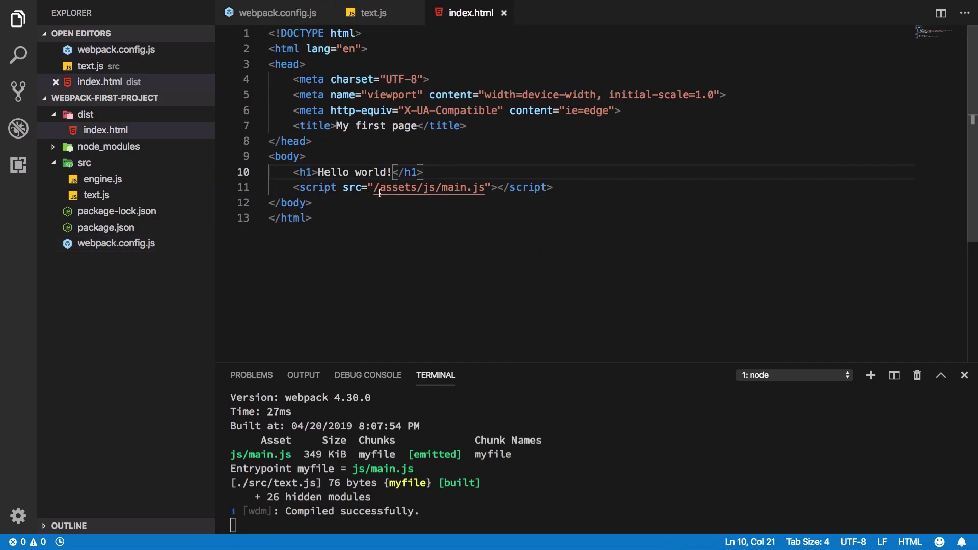
left_click(429, 188)
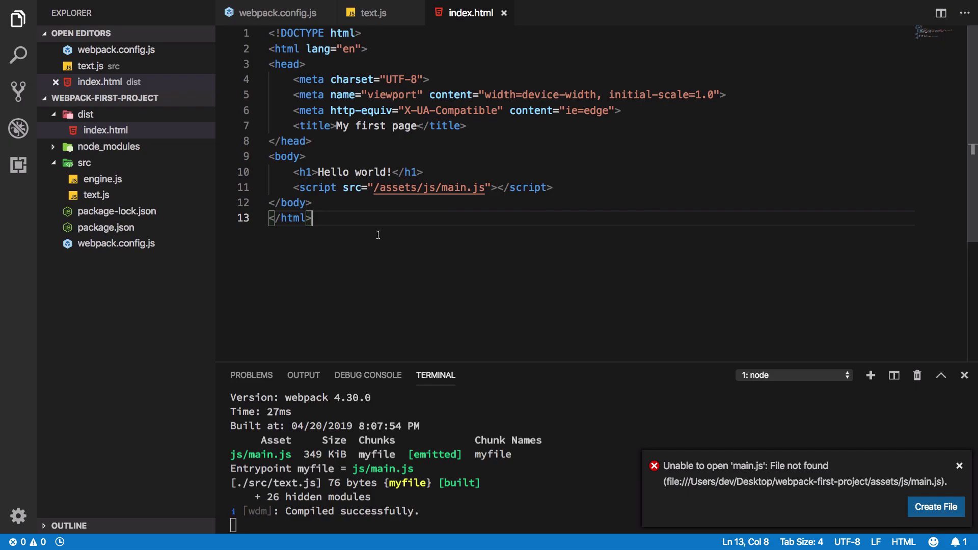
left_click(274, 12)
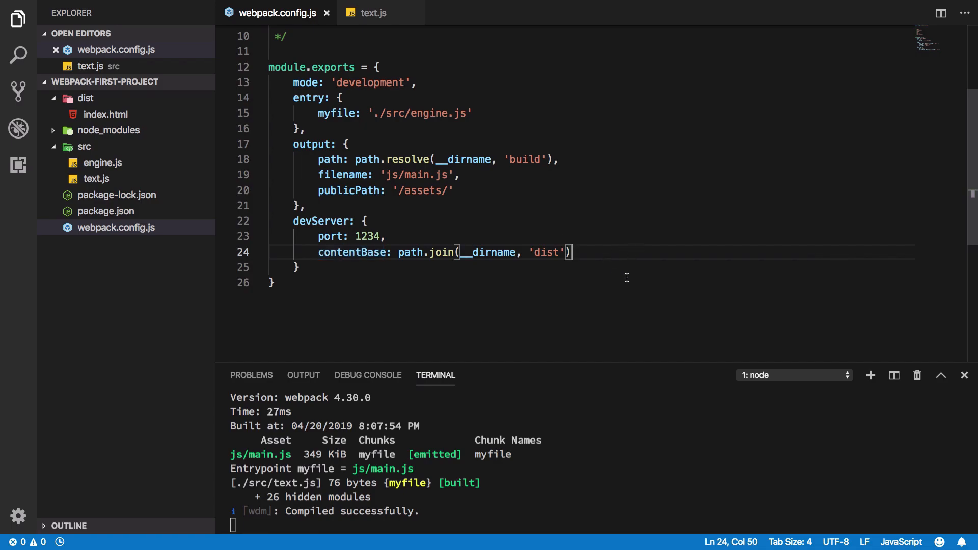
Step: Add writeToDisk: true to devServer, restart with npm run dev, and confirm build/js/main.js exists on disk
type("write")
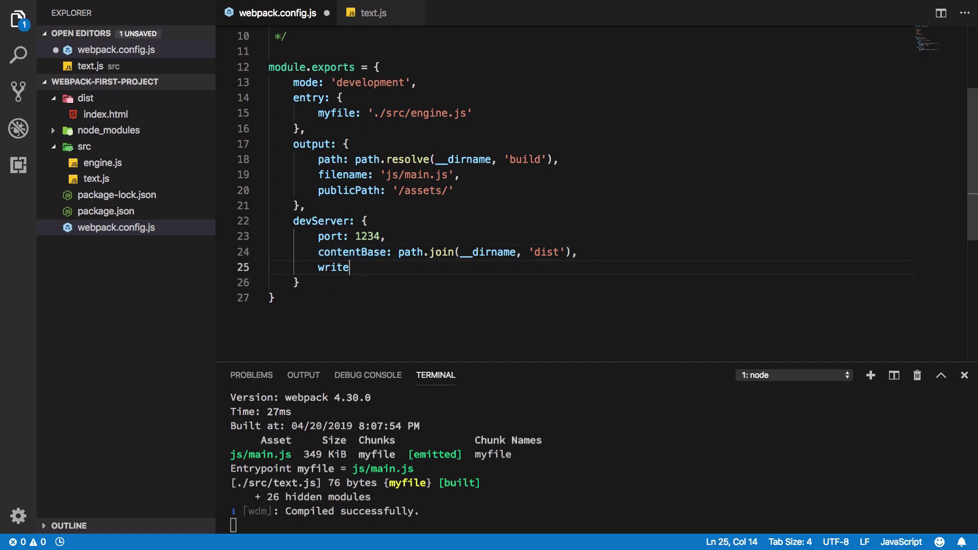
type("ToDisk: true")
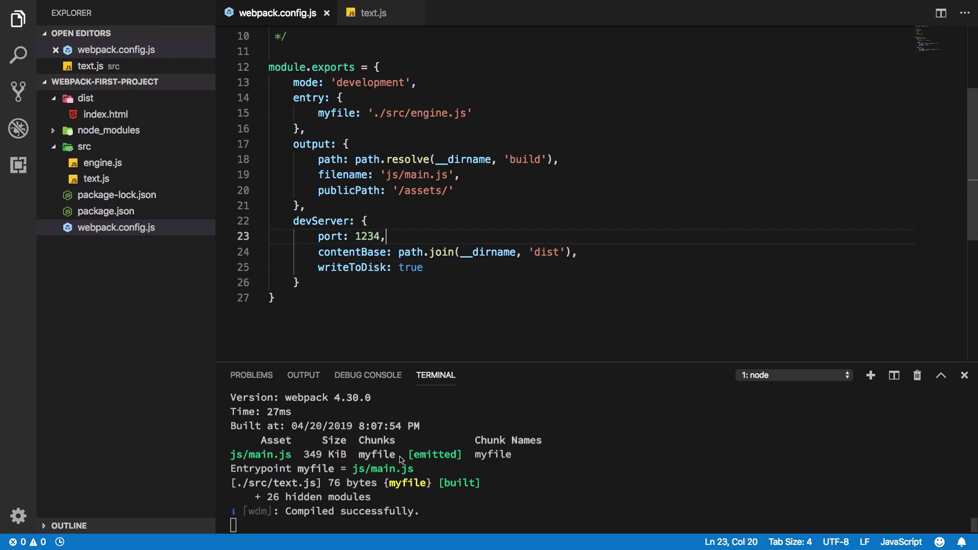
type("npm run dev")
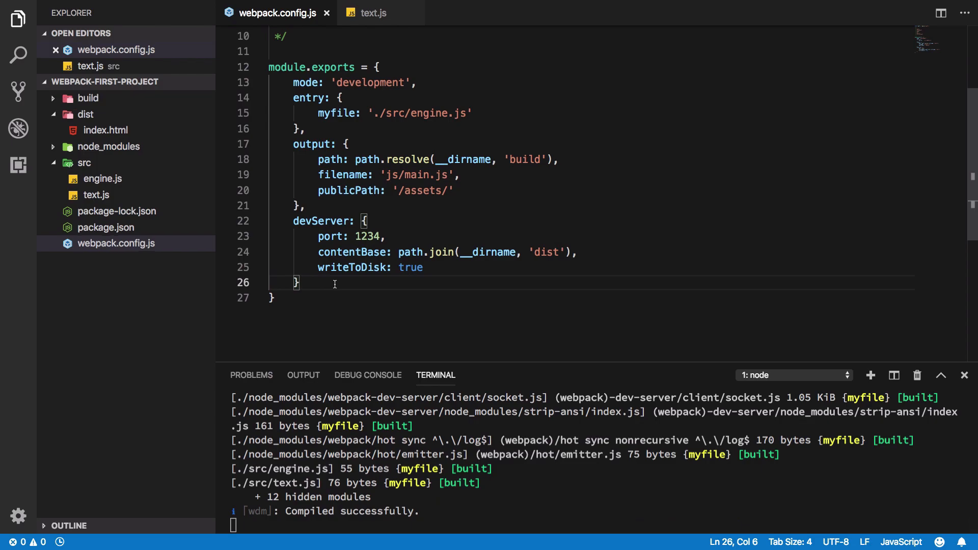
left_click(88, 98)
type("[")
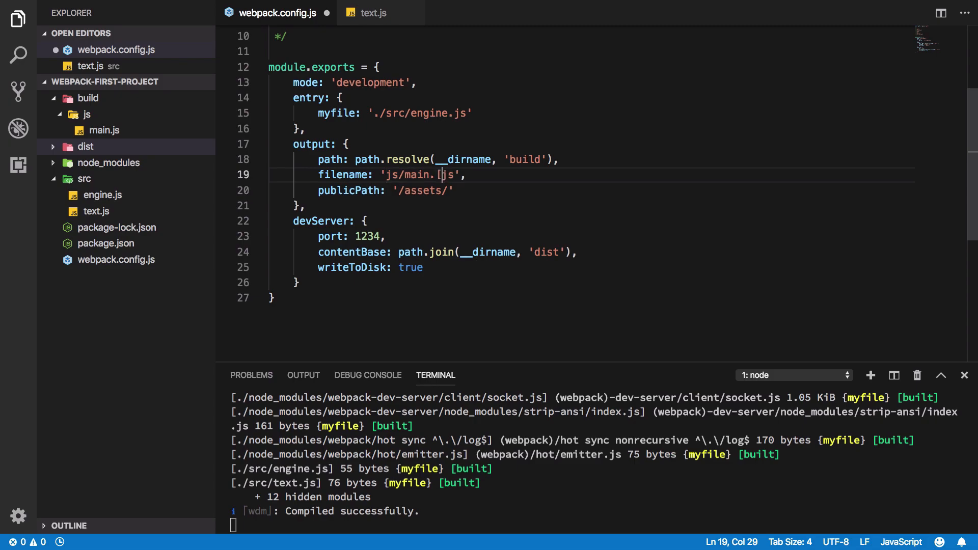
Step: Change the output filename to 'js/main.[hash].js' and edit text.js so a new hashed bundle is written to build/js
type("hash].")
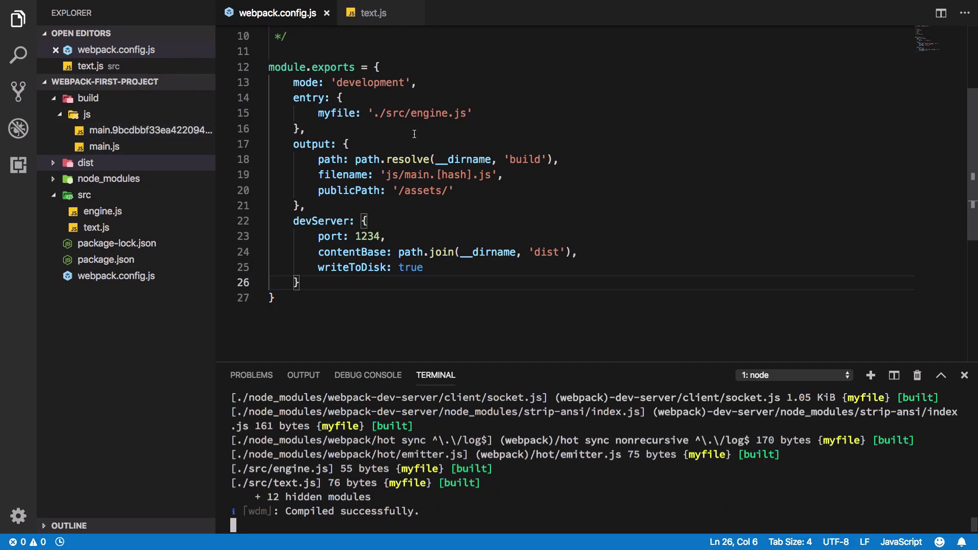
left_click(373, 12)
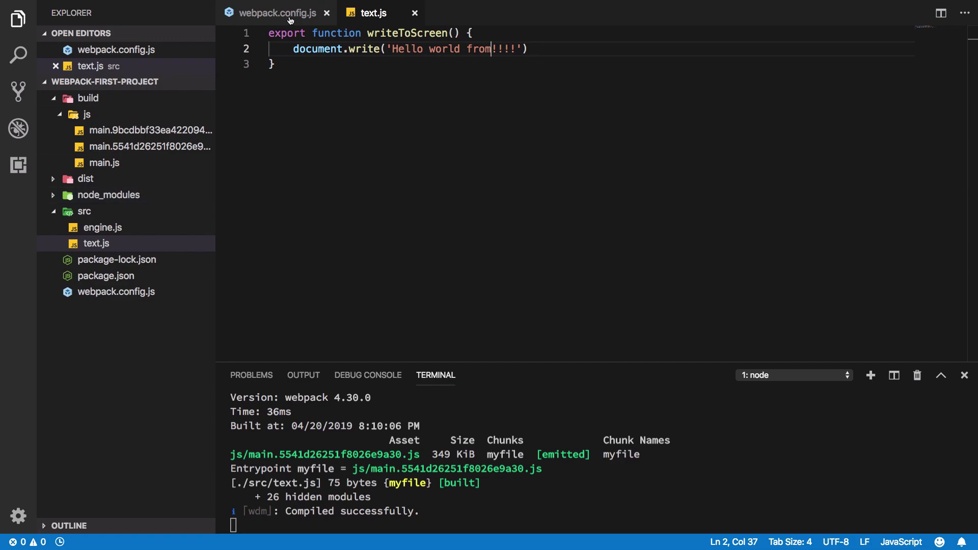
left_click(277, 12)
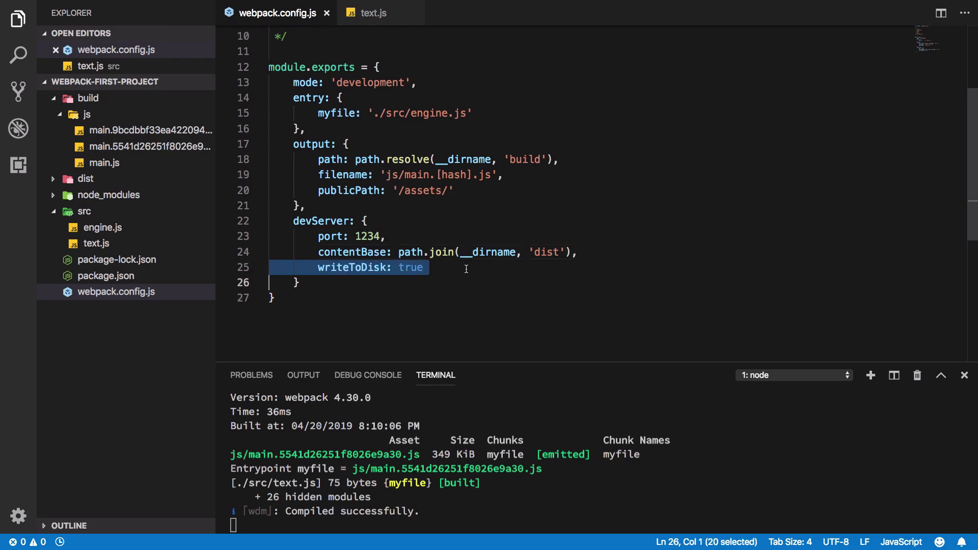
Step: Set writeToDisk to false, remove the build folder with rm -rf build, and restart the dev server
type("false")
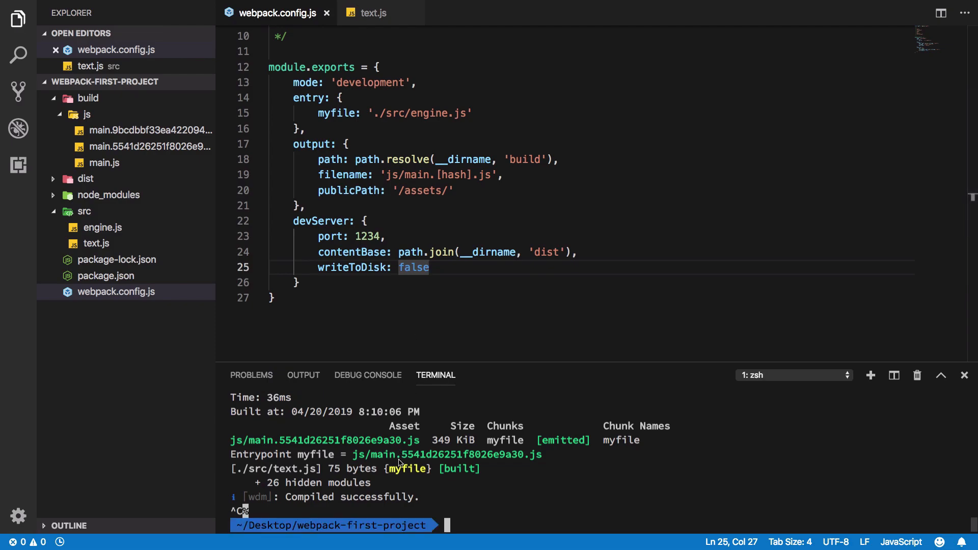
mouse_move(375, 299)
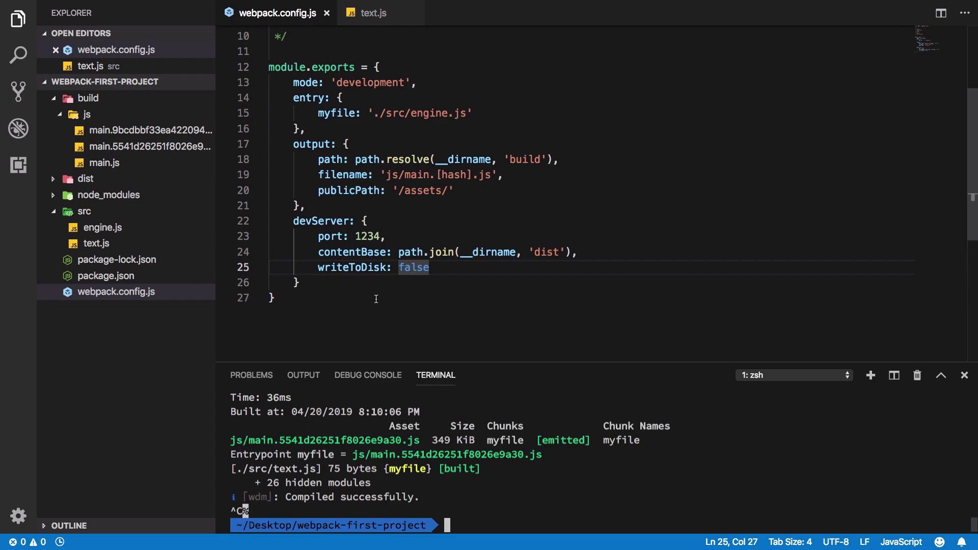
type("rm -rf")
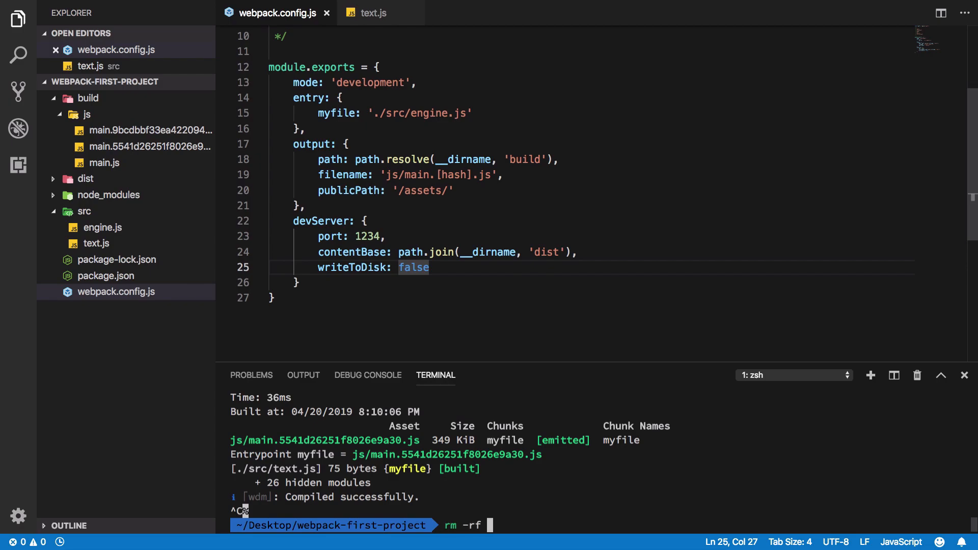
type("build")
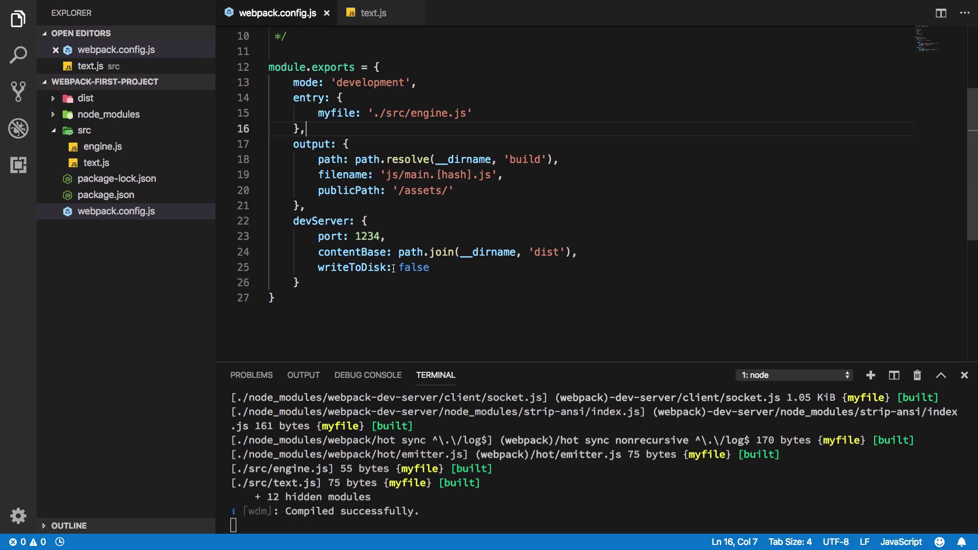
double_click(453, 174)
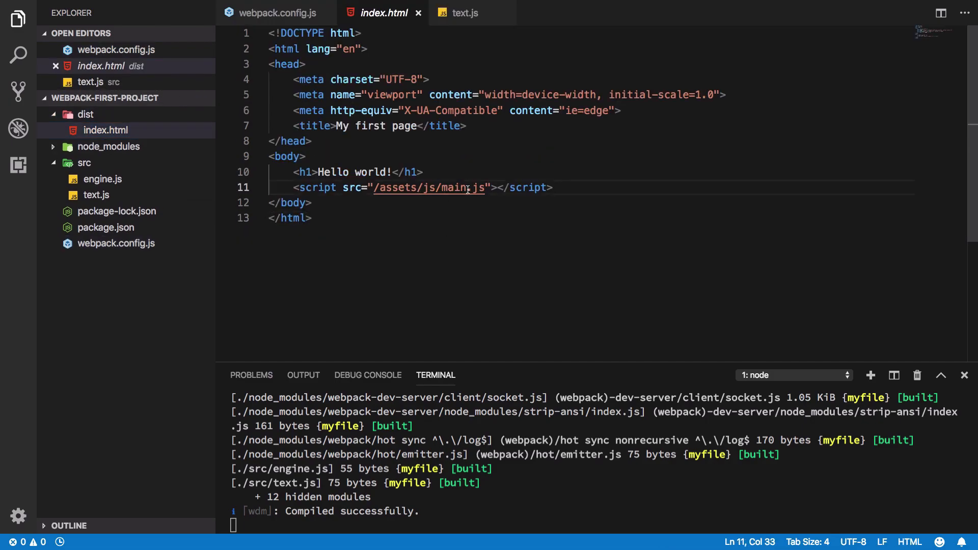
type(".[has]")
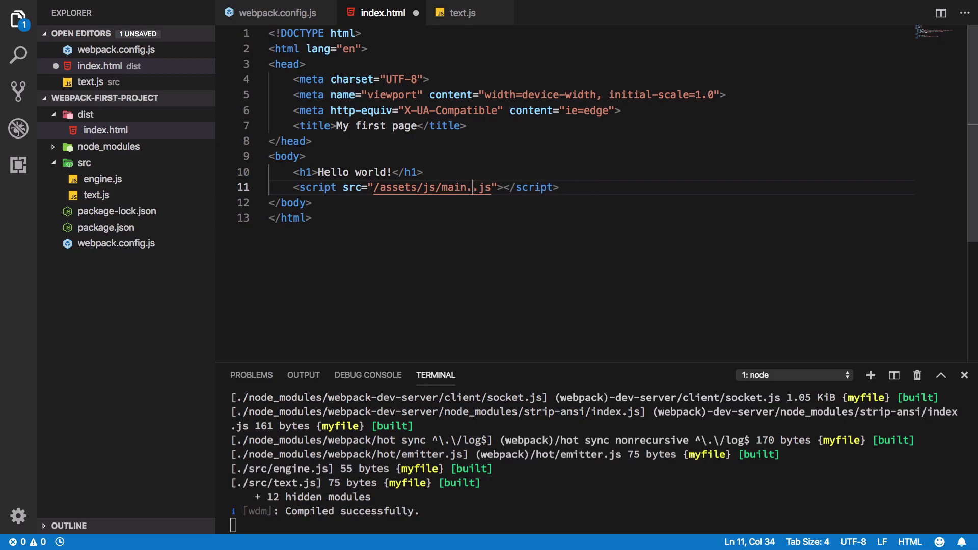
left_click(273, 13)
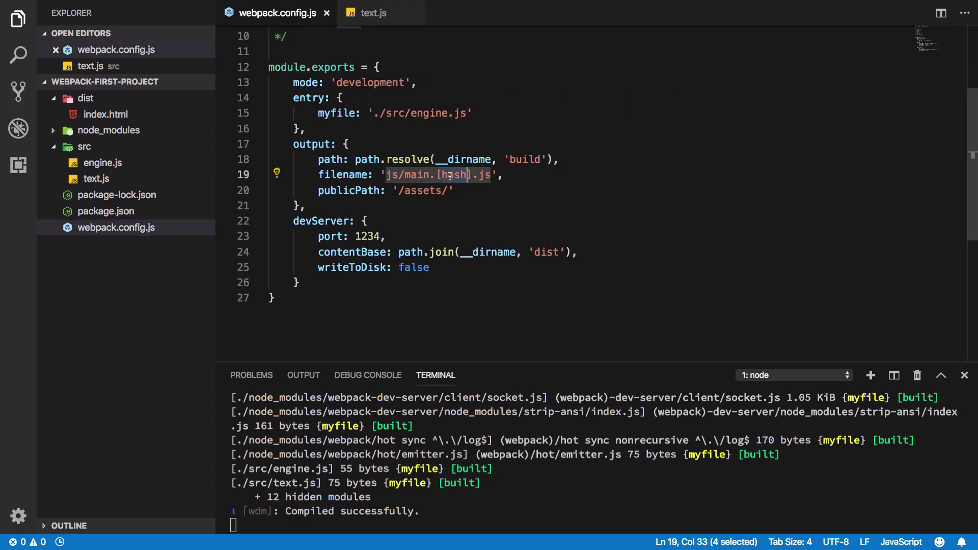